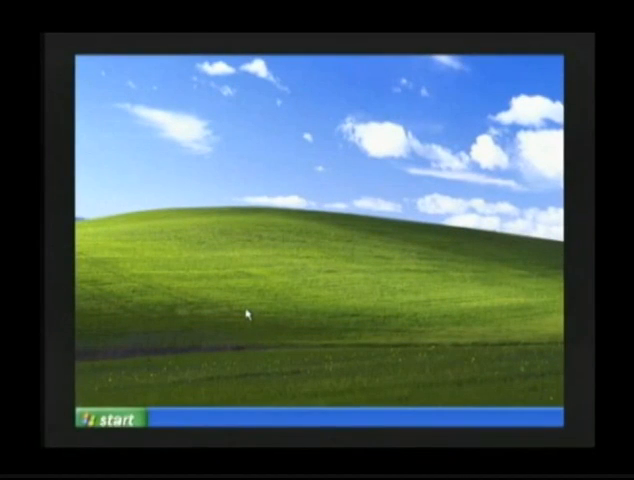
pyautogui.moveTo(210, 344)
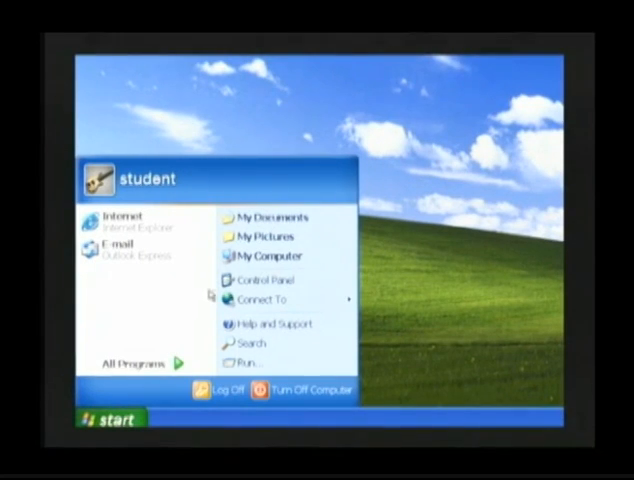
pyautogui.moveTo(270, 254)
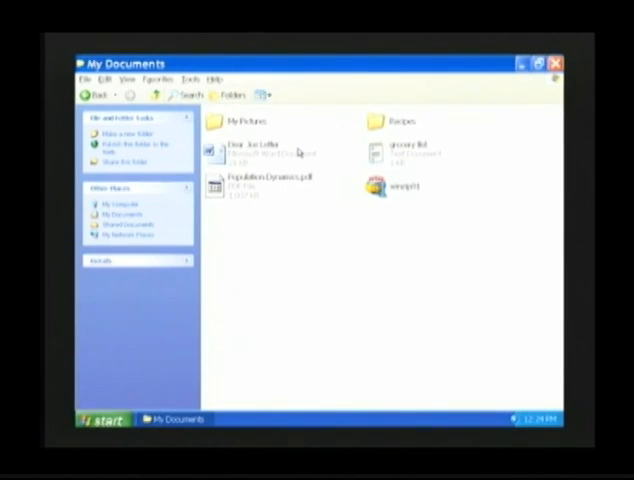
pyautogui.moveTo(300, 152)
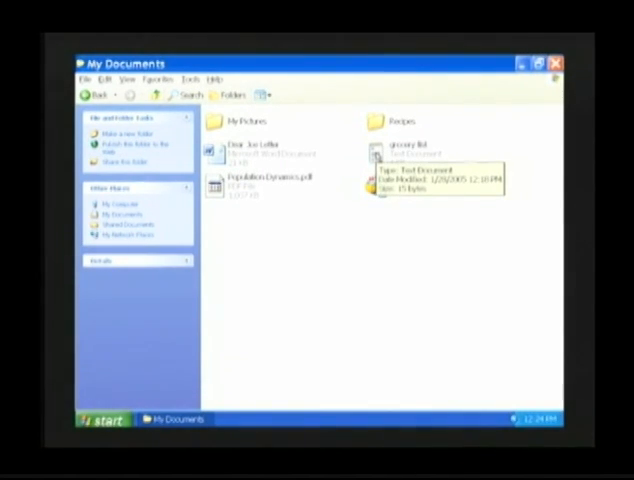
# Reopen the grocery list text file from My Documents in Notepad
pyautogui.doubleClick(398, 150)
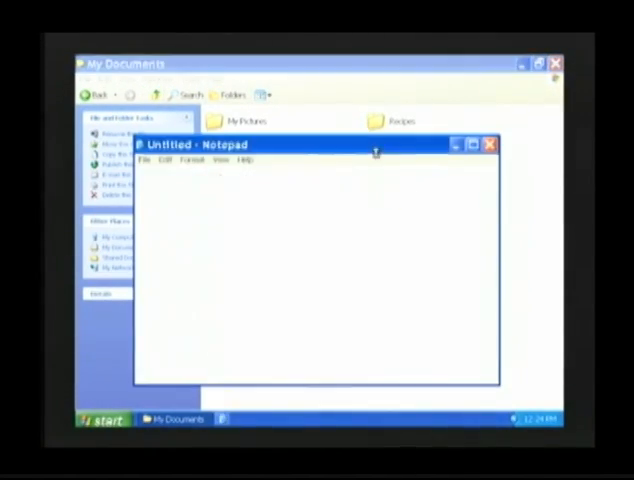